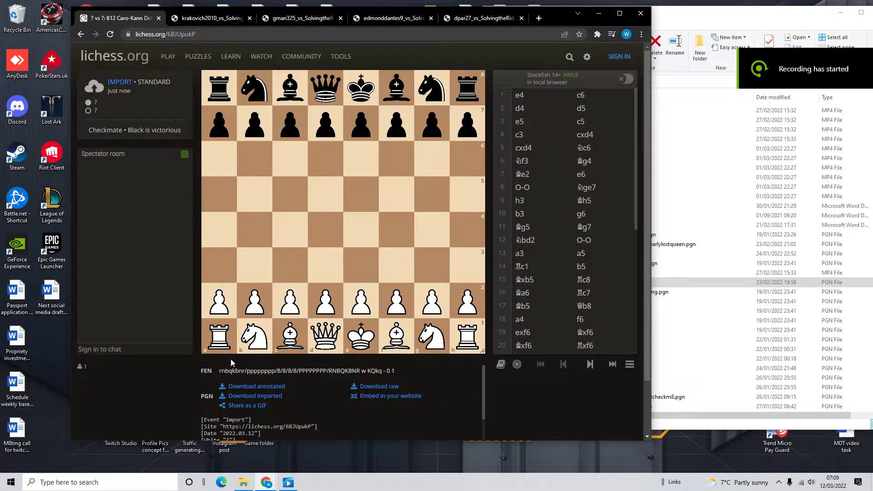
{"action": "mouse_move", "coordinate": [251, 316]}
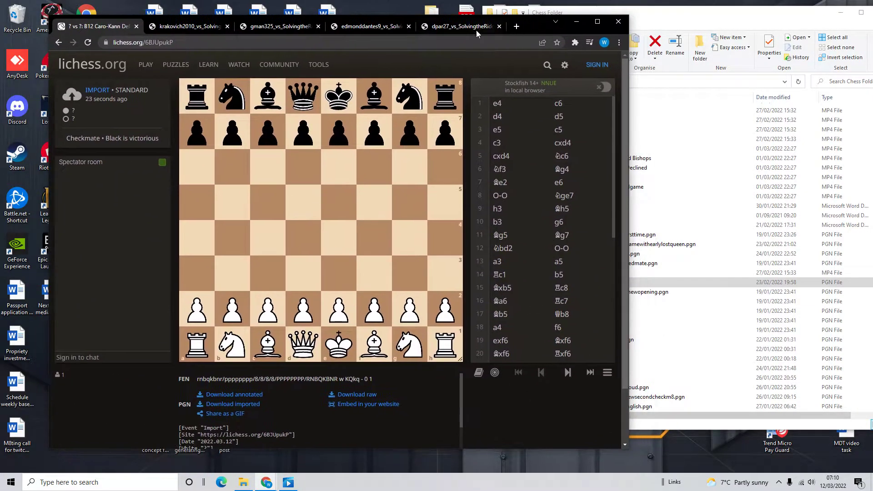
- Cross-check the raw game record file against the imported Lichess game several times
{"action": "left_click", "coordinate": [189, 26]}
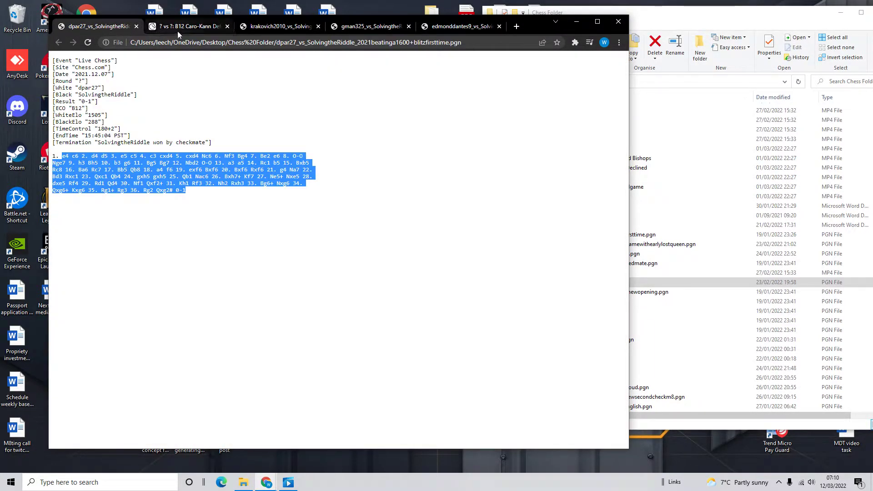
{"action": "left_click", "coordinate": [186, 26]}
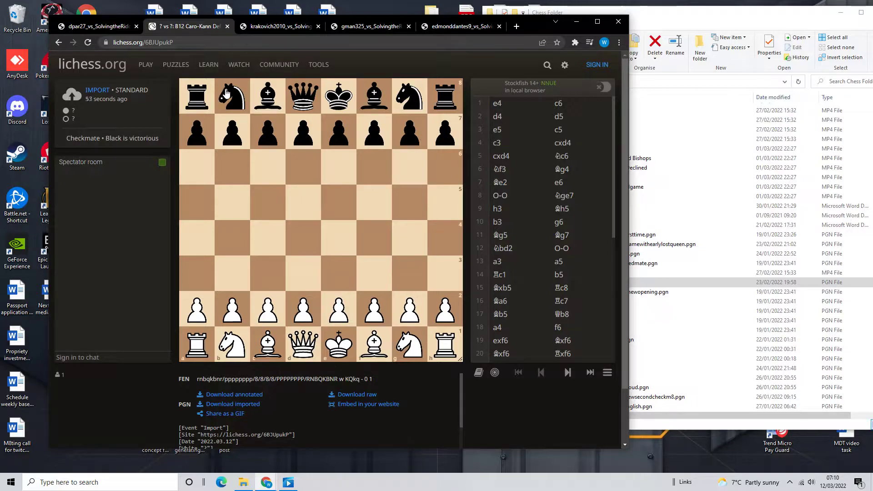
{"action": "left_click", "coordinate": [95, 27]}
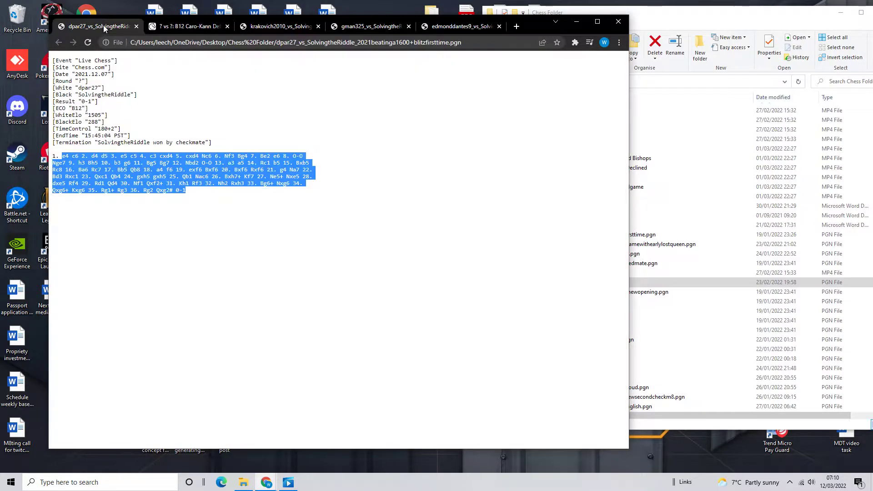
{"action": "mouse_move", "coordinate": [186, 27]}
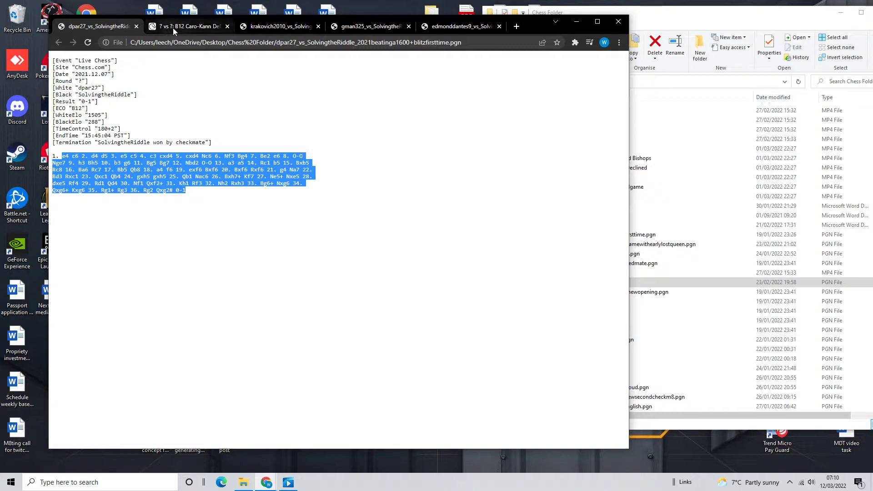
{"action": "left_click", "coordinate": [186, 26]}
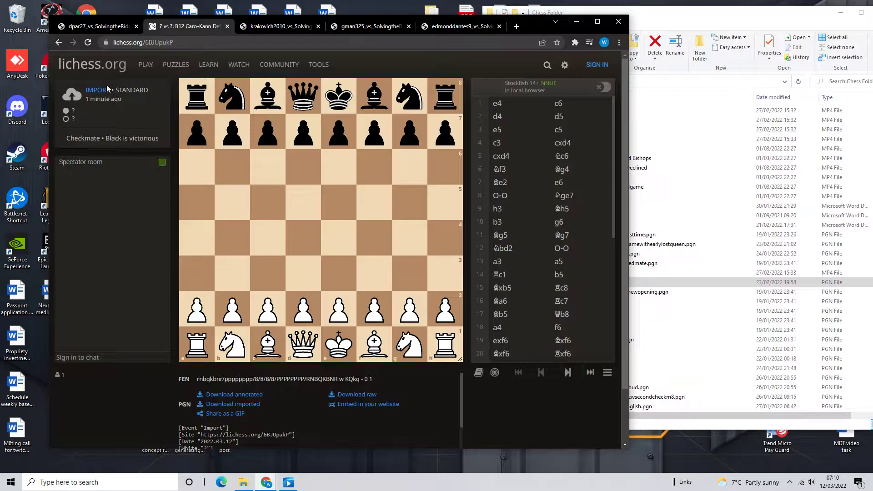
{"action": "left_click", "coordinate": [97, 27]}
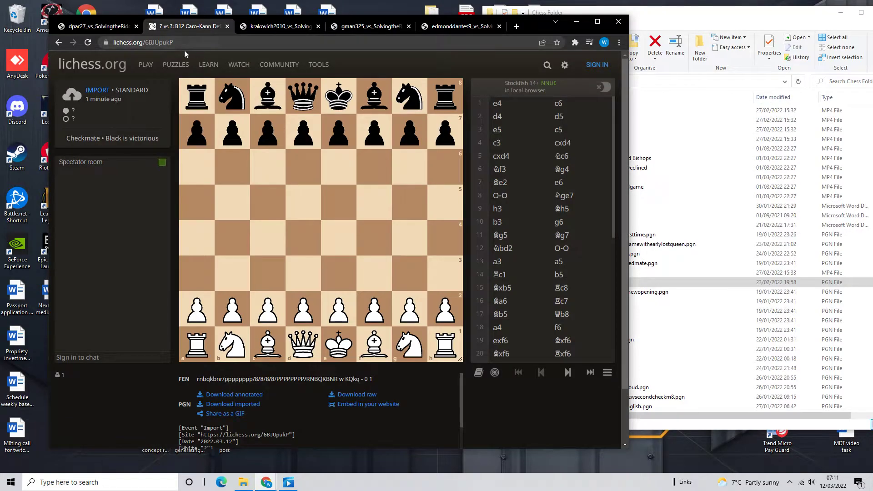
{"action": "left_click", "coordinate": [94, 26]}
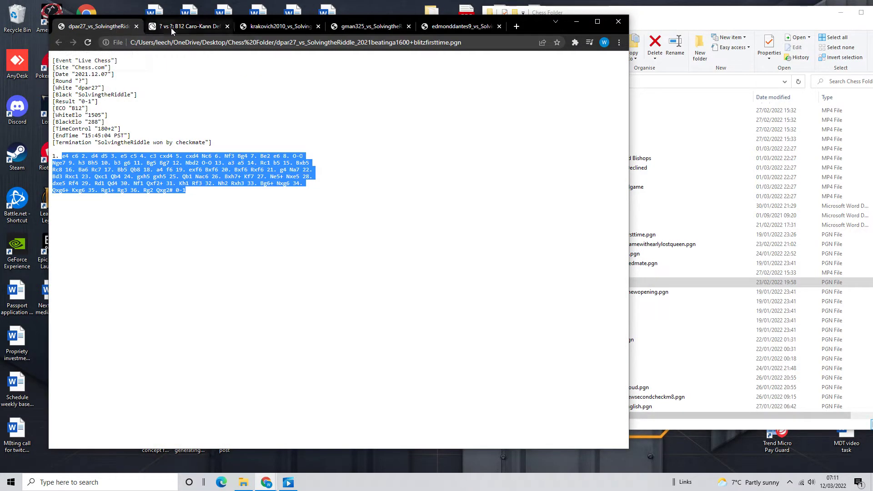
{"action": "left_click", "coordinate": [187, 27]}
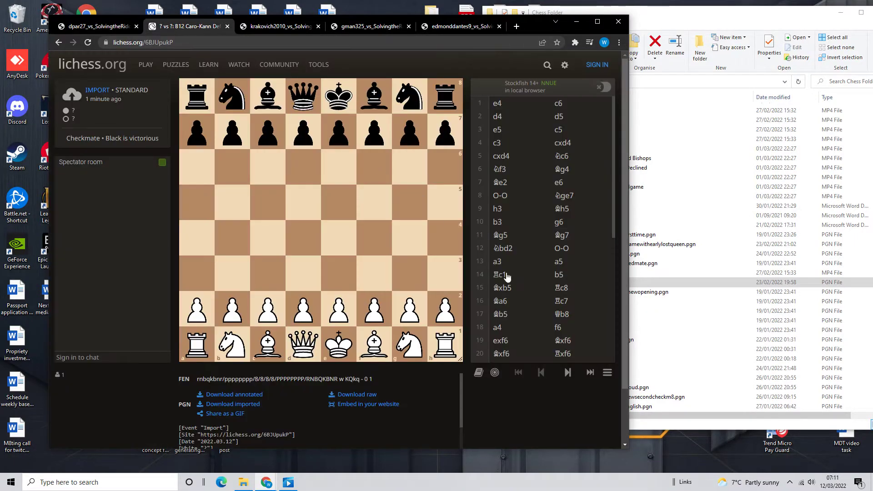
- Replay forward from White's e5 through castling, Bxf6, Bxh7+ and Rxh3 to Black's 35...Rg3
{"action": "left_click", "coordinate": [567, 371]}
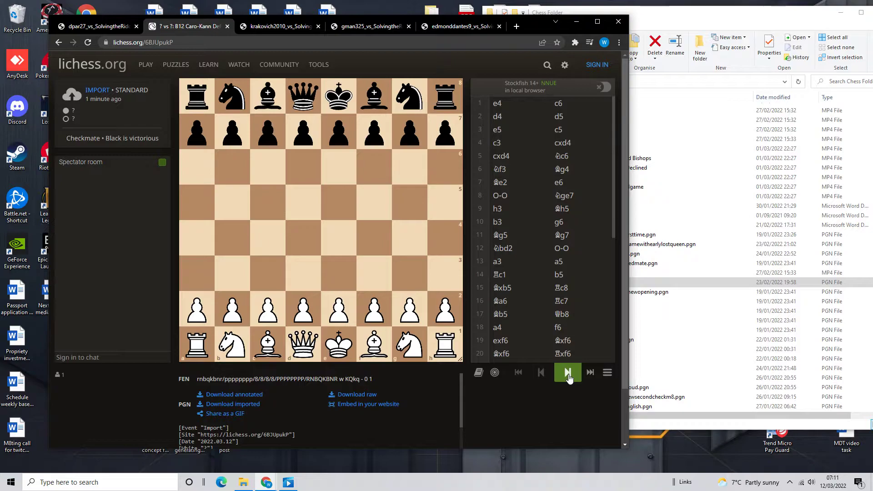
{"action": "left_click", "coordinate": [568, 372]}
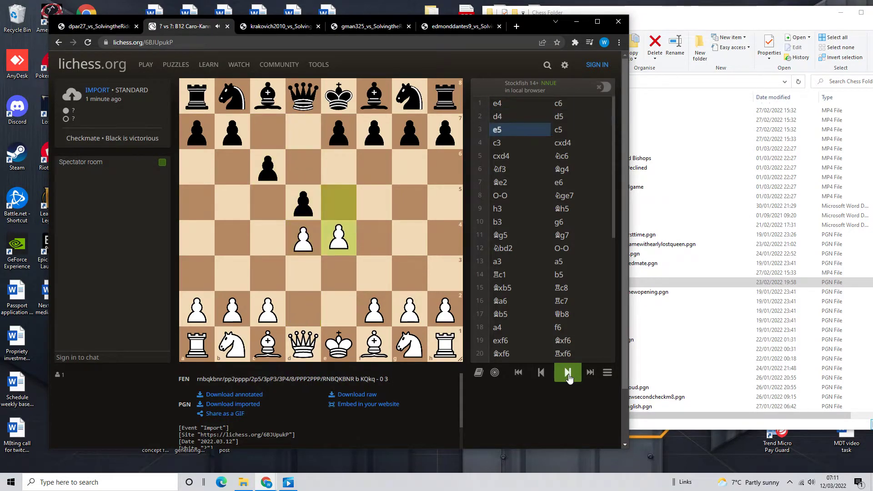
{"action": "left_click", "coordinate": [568, 372]}
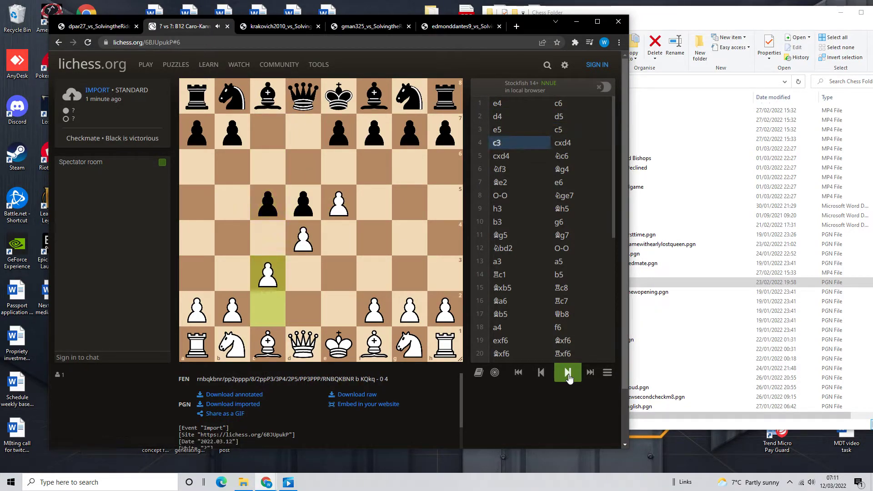
{"action": "left_click", "coordinate": [566, 372]}
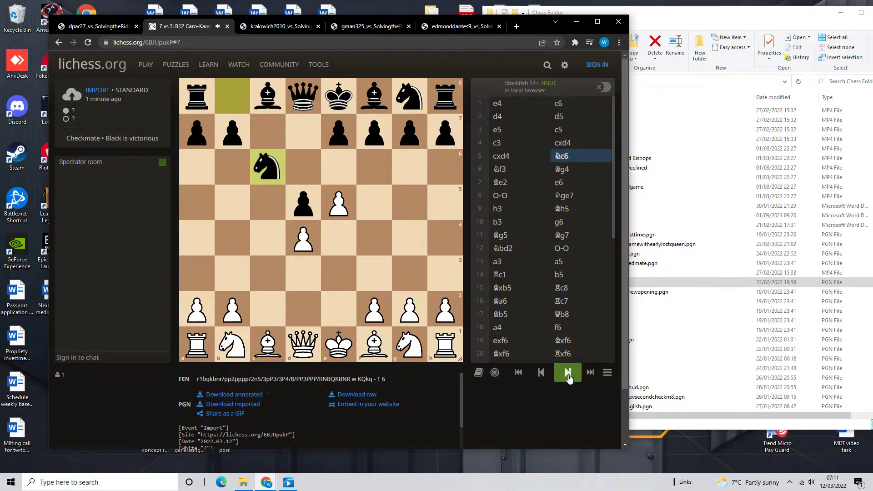
{"action": "left_click", "coordinate": [567, 372]}
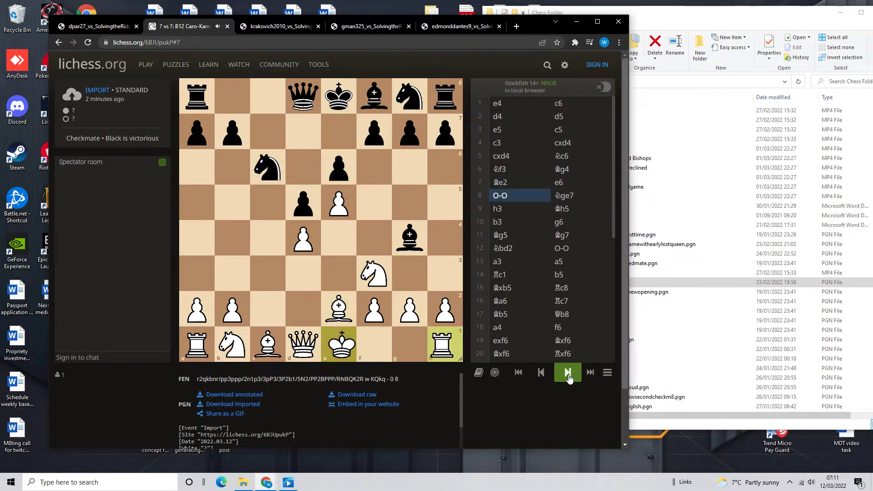
{"action": "left_click", "coordinate": [567, 372]}
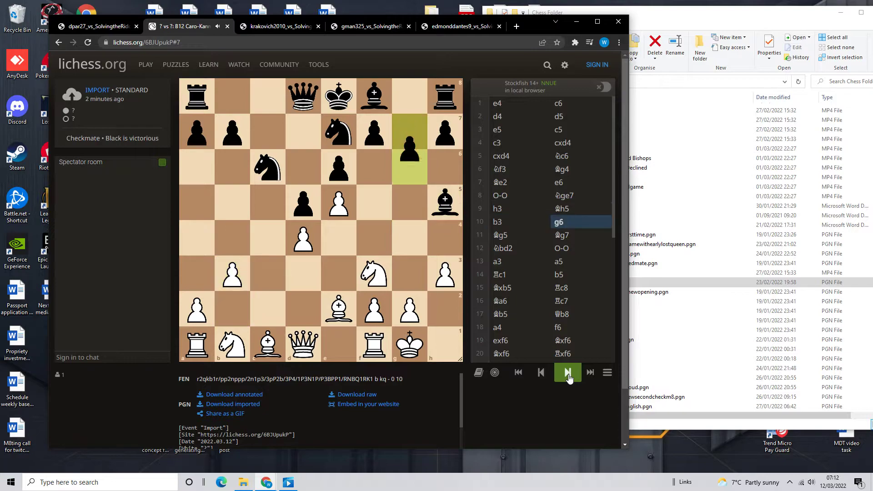
{"action": "left_click", "coordinate": [567, 372]}
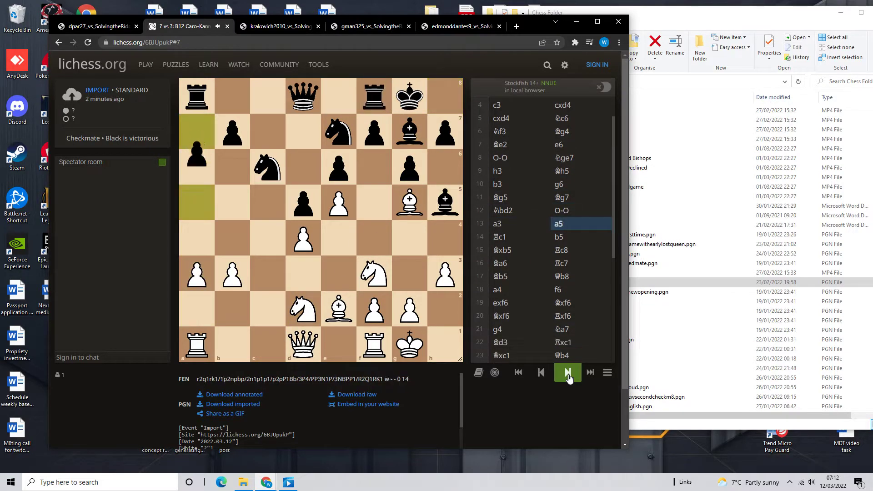
{"action": "left_click", "coordinate": [567, 372]}
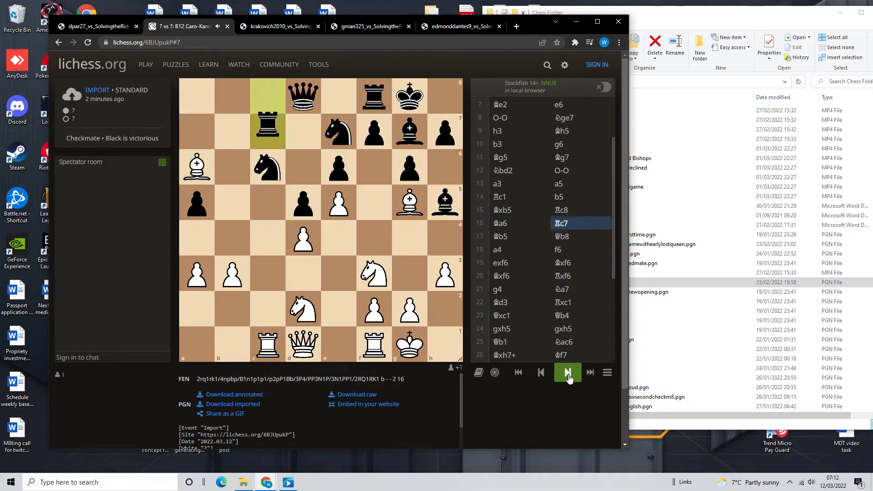
{"action": "left_click", "coordinate": [567, 372]}
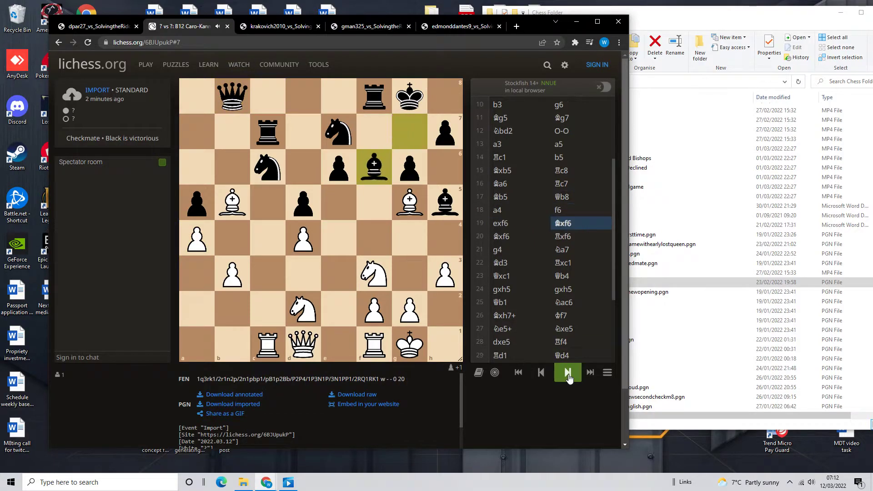
{"action": "left_click", "coordinate": [567, 371]}
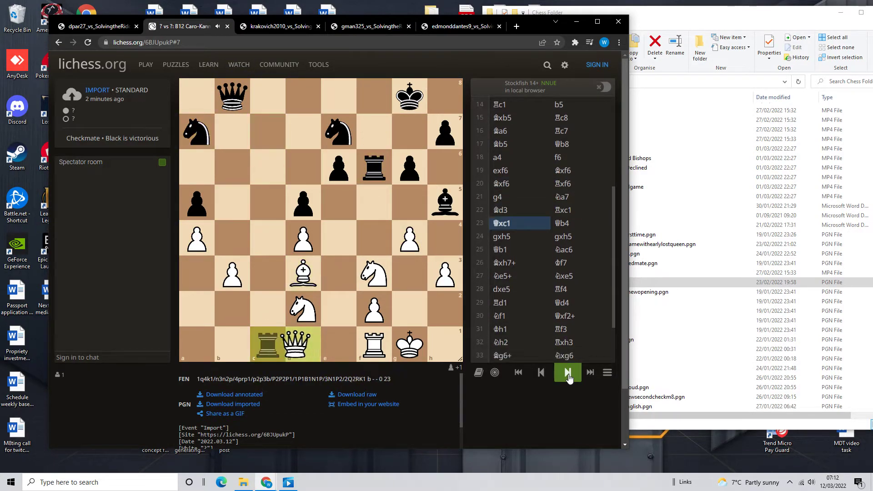
{"action": "left_click", "coordinate": [567, 372]}
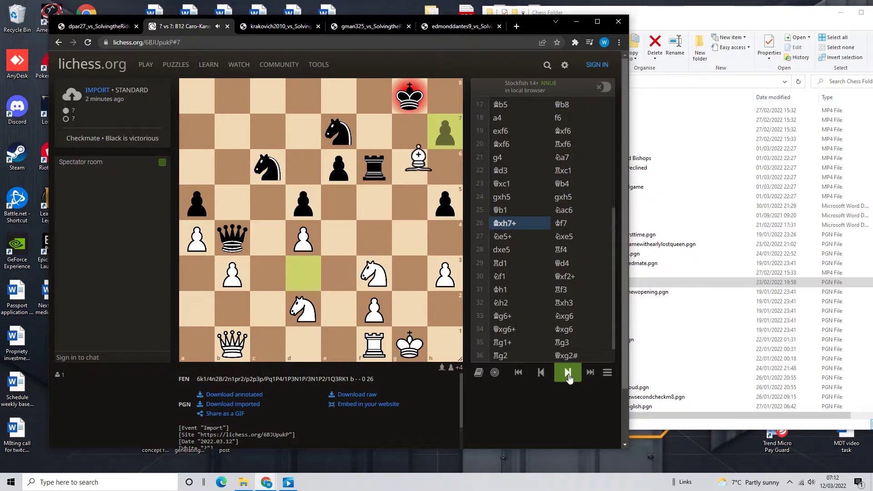
{"action": "left_click", "coordinate": [568, 372]}
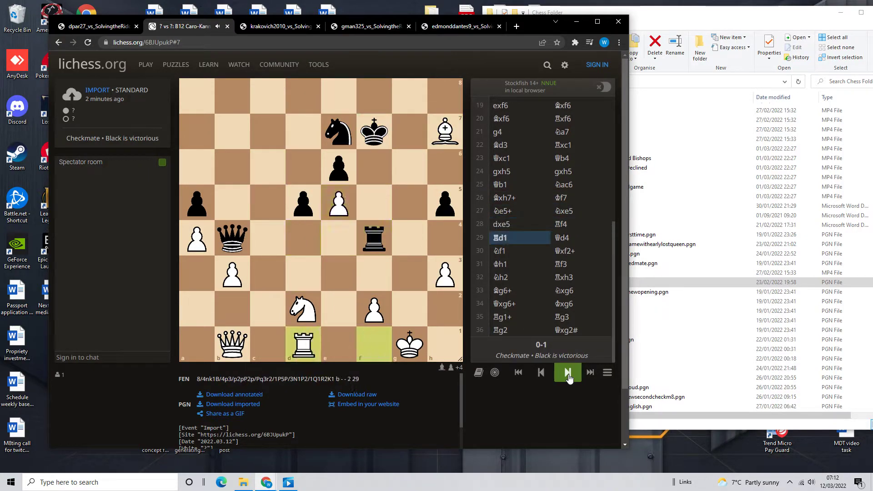
{"action": "left_click", "coordinate": [567, 372]}
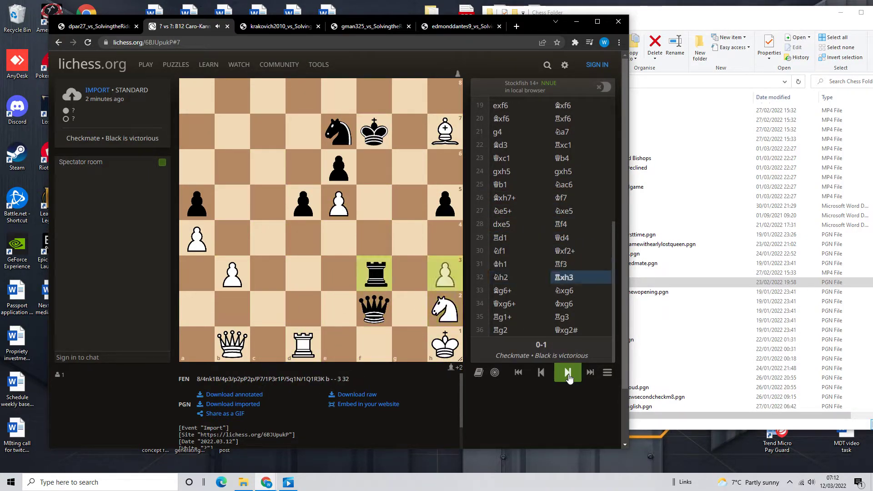
{"action": "left_click", "coordinate": [567, 372]}
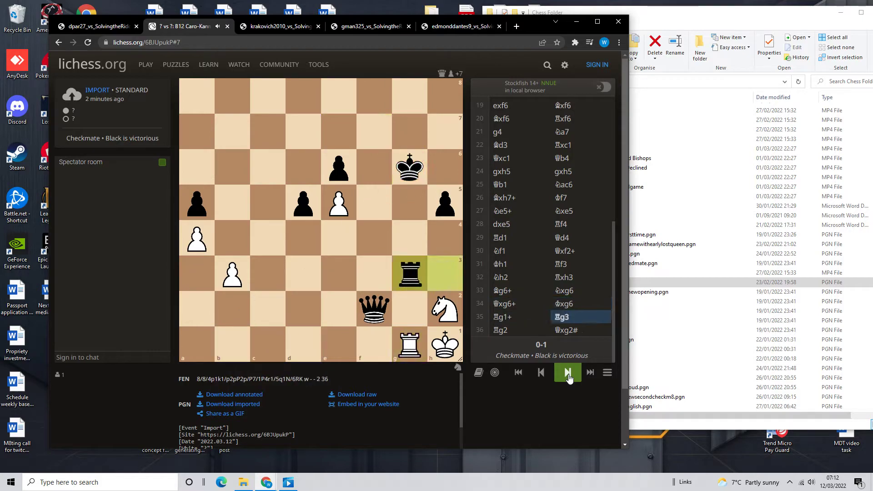
{"action": "left_click", "coordinate": [567, 372]}
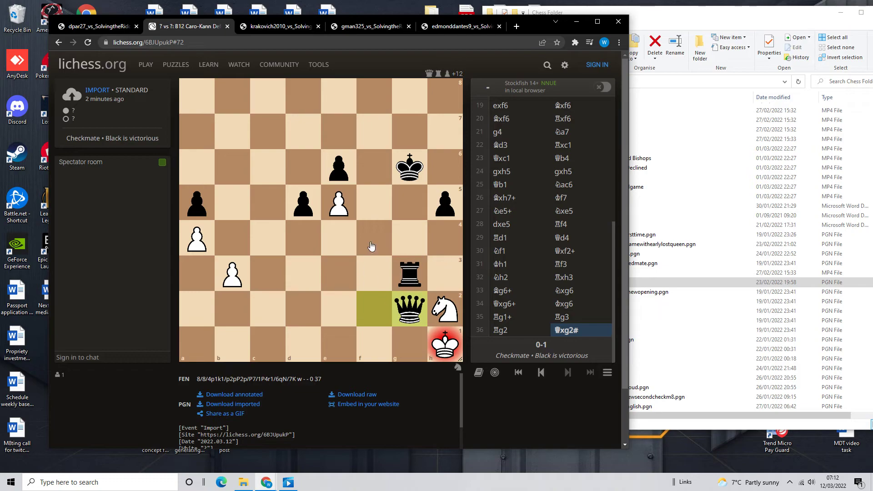
{"action": "mouse_move", "coordinate": [349, 249]}
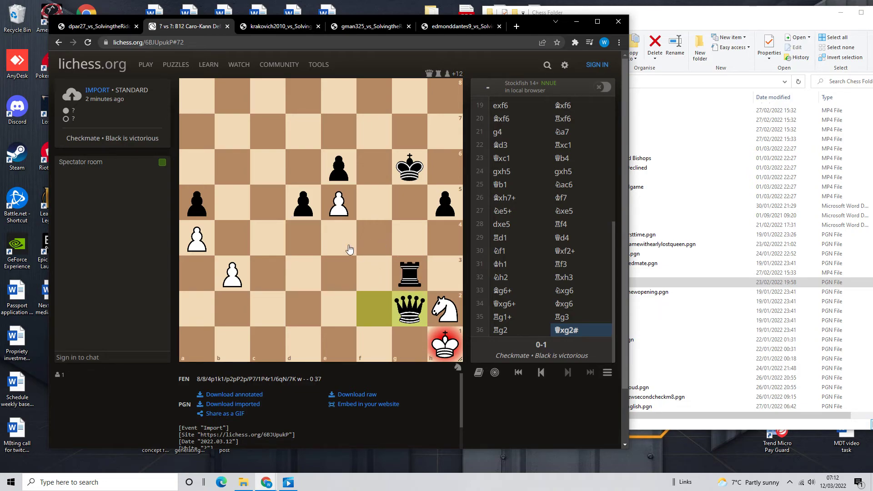
{"action": "mouse_move", "coordinate": [427, 366]}
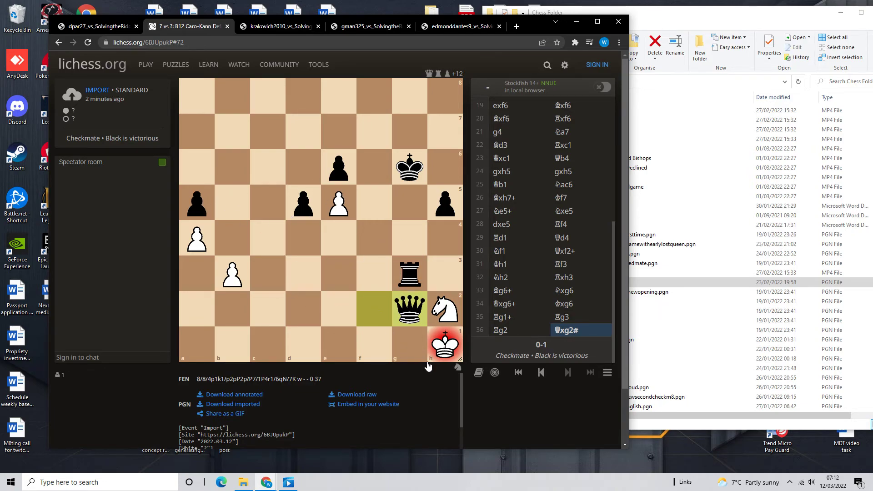